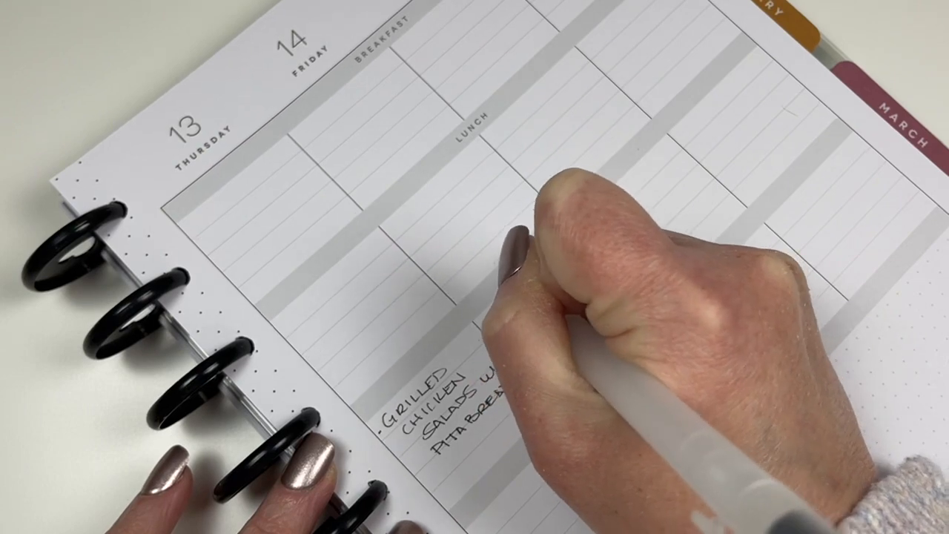
text(PIZZA)
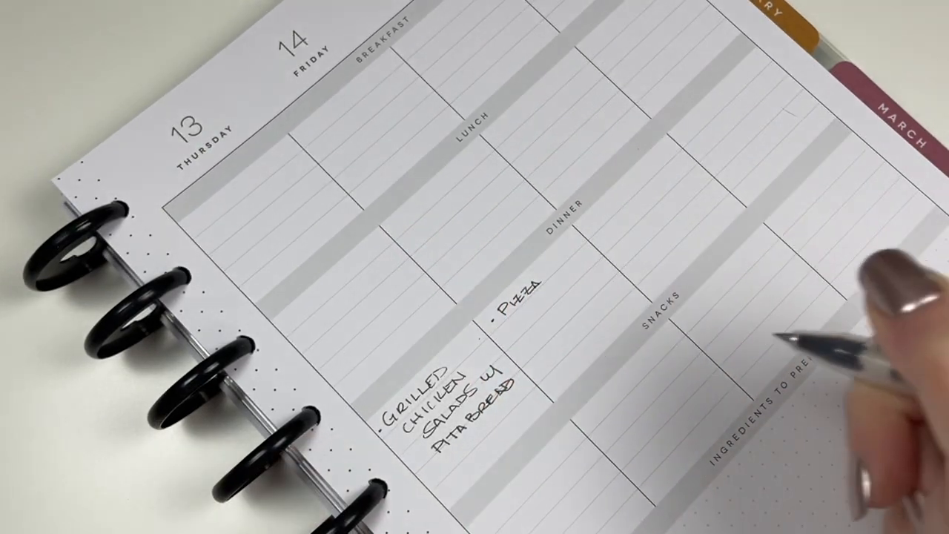